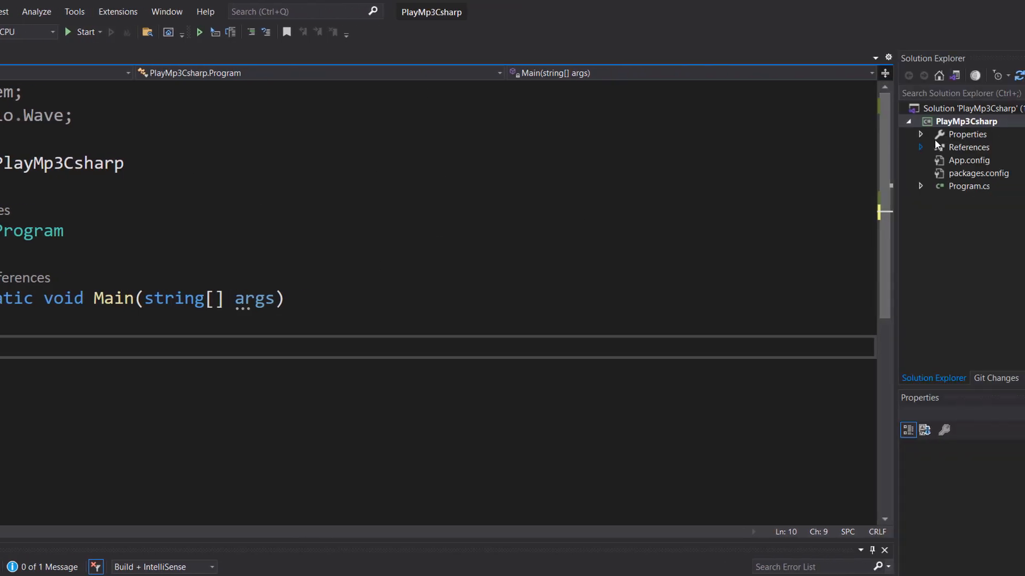
# - Open Manage NuGet Packages from the PlayMp3Csharp project's context menu
pyautogui.rightClick(969, 121)
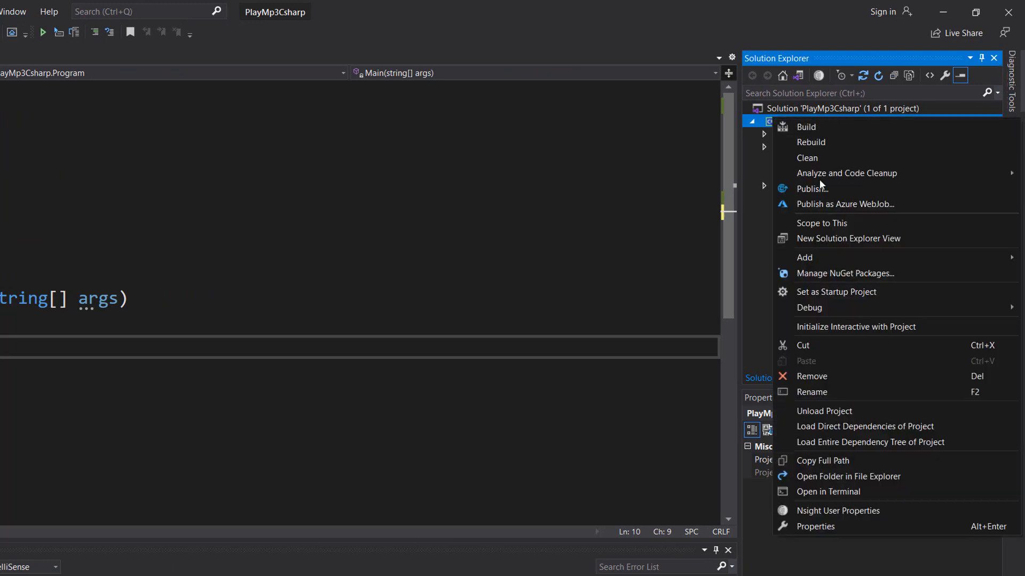
pyautogui.moveTo(845, 273)
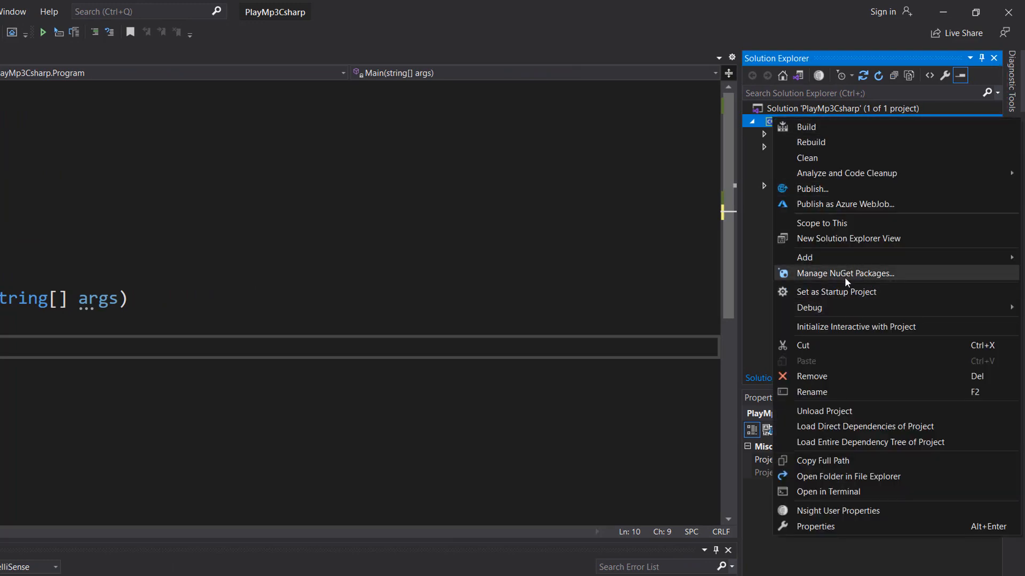
pyautogui.click(843, 274)
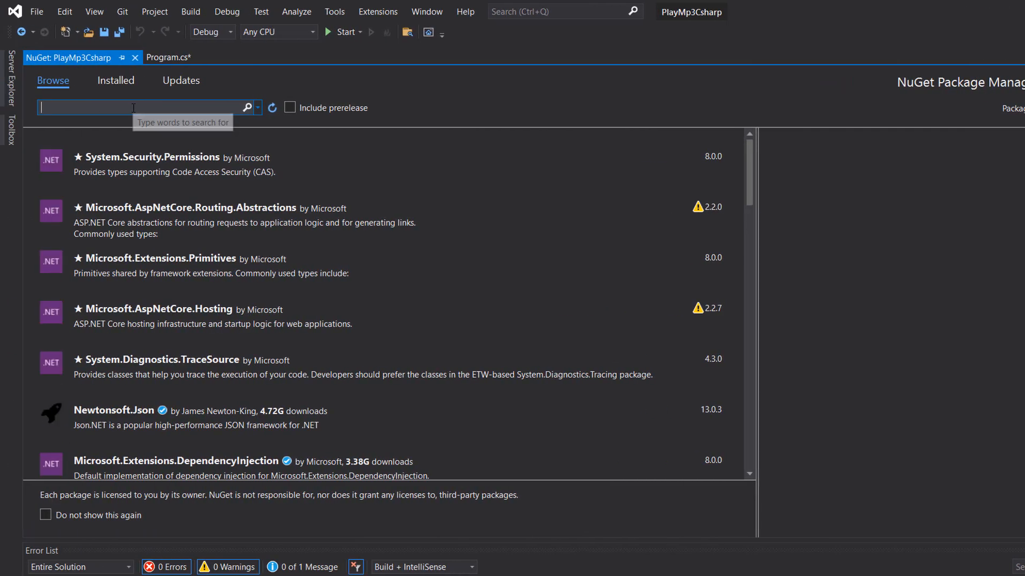
# - Search for NAudio, confirm version 2.2.1 is installed, and close the NuGet tab
pyautogui.write('NAudio')
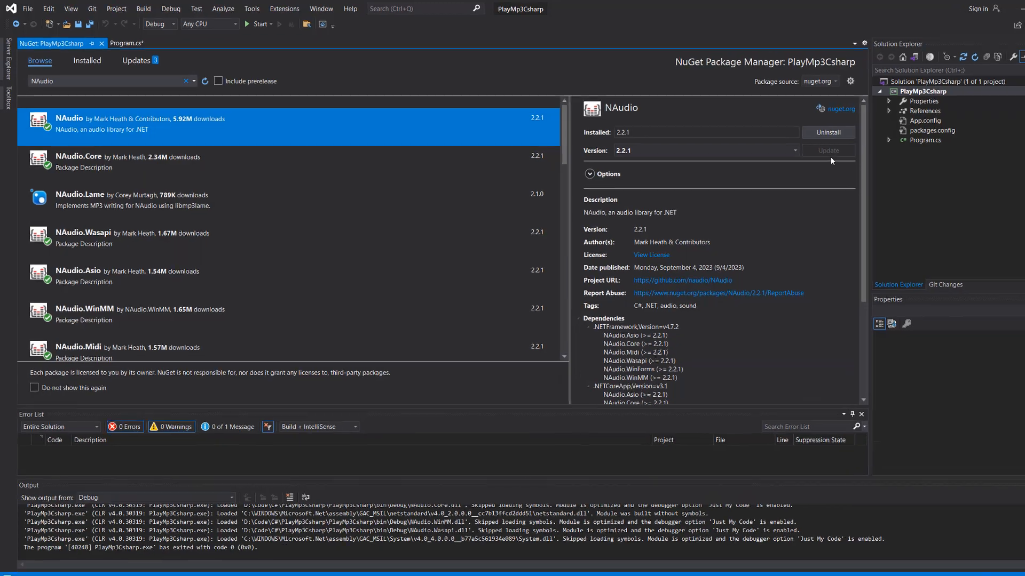
pyautogui.click(128, 44)
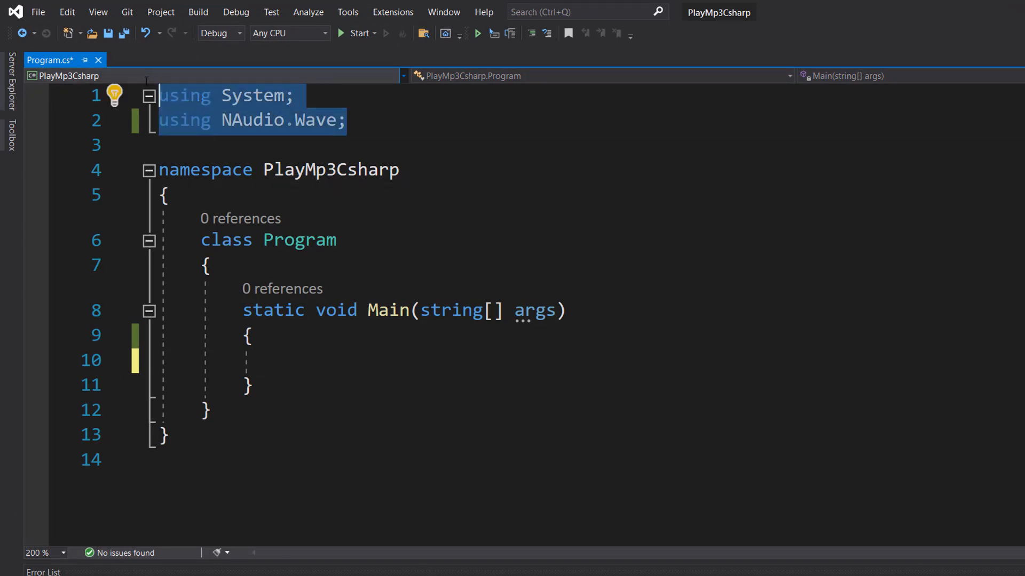
# - Add the 'Please provide the path to the MP3 file:' prompt and read it into mp3FilePath
pyautogui.write('Console.WriteLine("Please provide the path to the MP3 file:");')
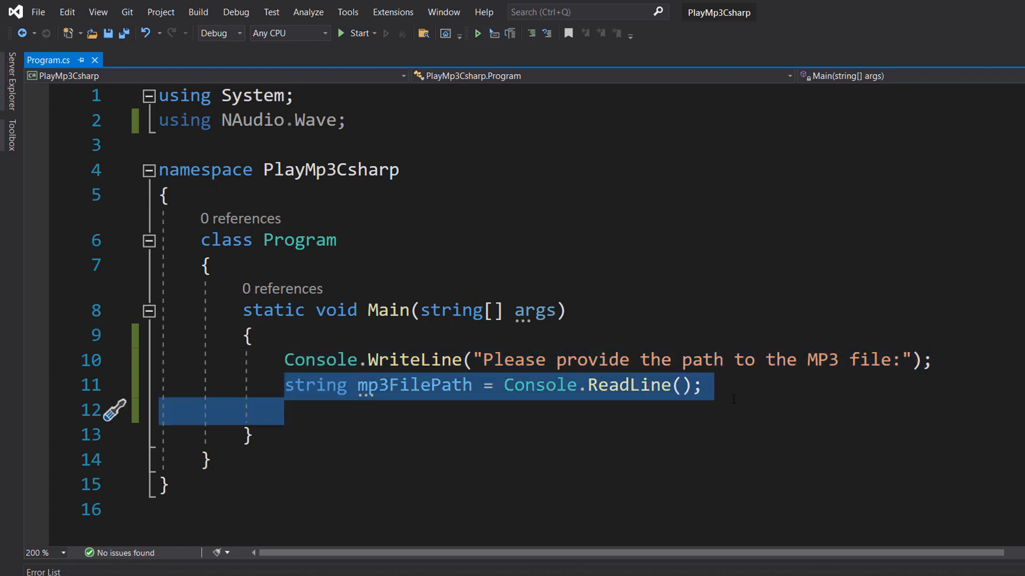
pyautogui.doubleClick(314, 384)
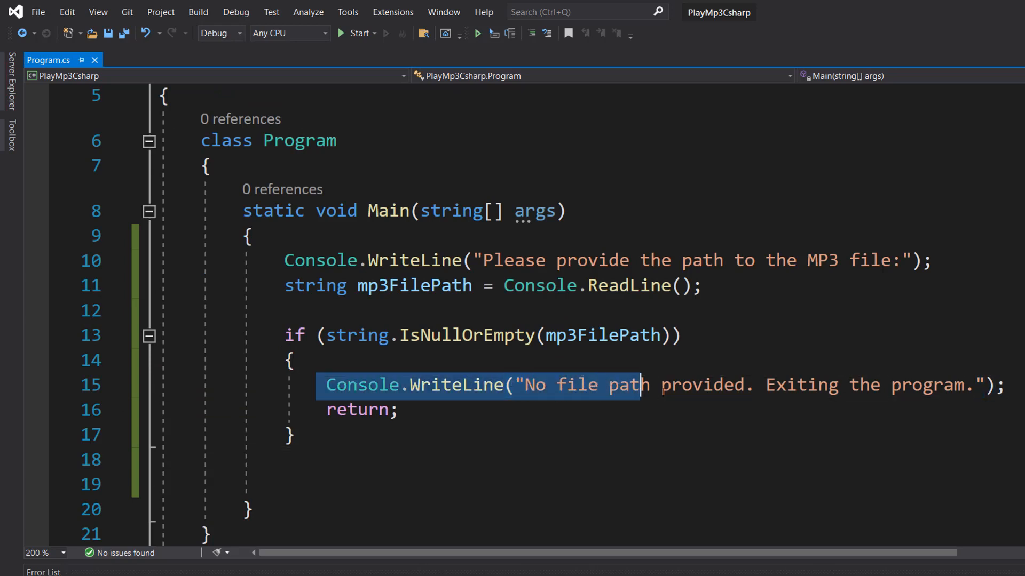
# - Add the IsNullOrEmpty(mp3FilePath) guard printing 'No file path provided. Exiting the program.' and returning
pyautogui.click(284, 459)
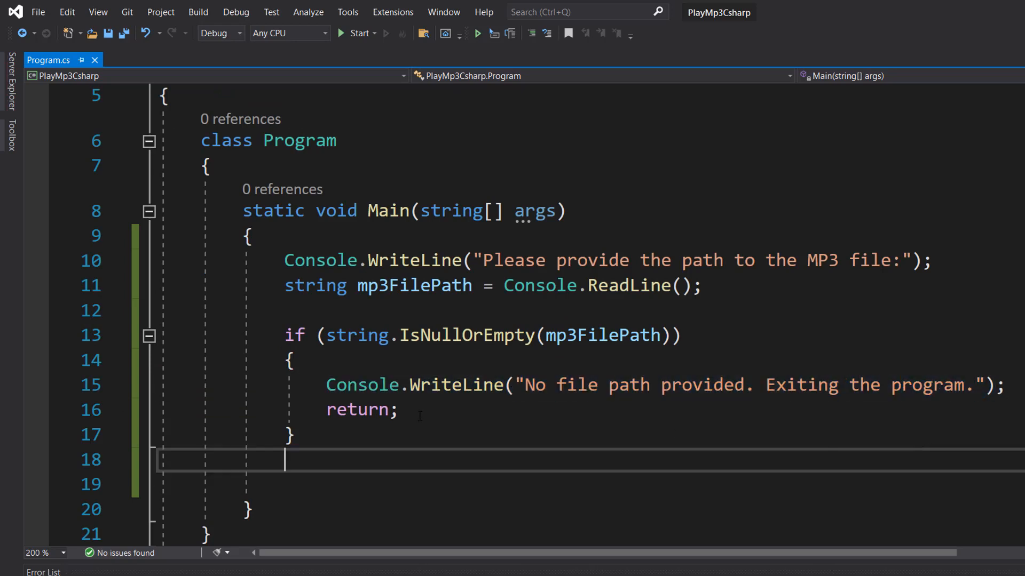
pyautogui.doubleClick(357, 410)
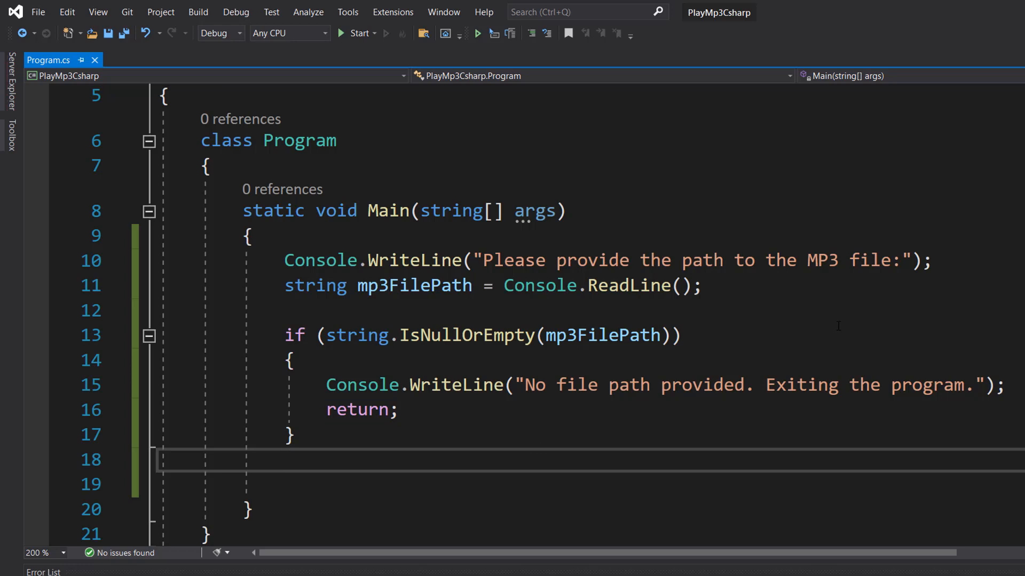
pyautogui.click(284, 459)
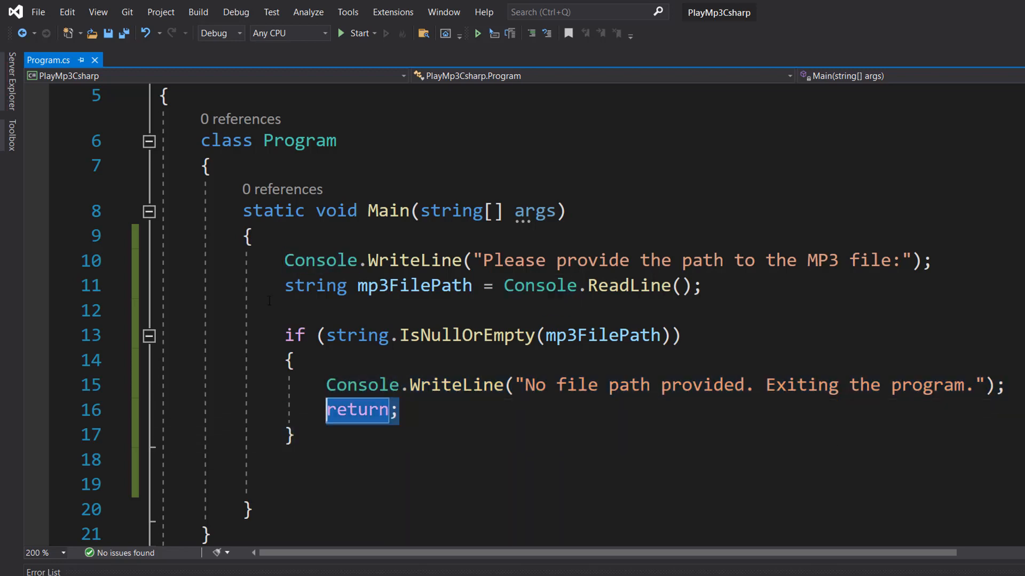
# - Add try with catch (Exception ex) printing 'An error occurred: ' + ex.Message
pyautogui.scroll(-3)
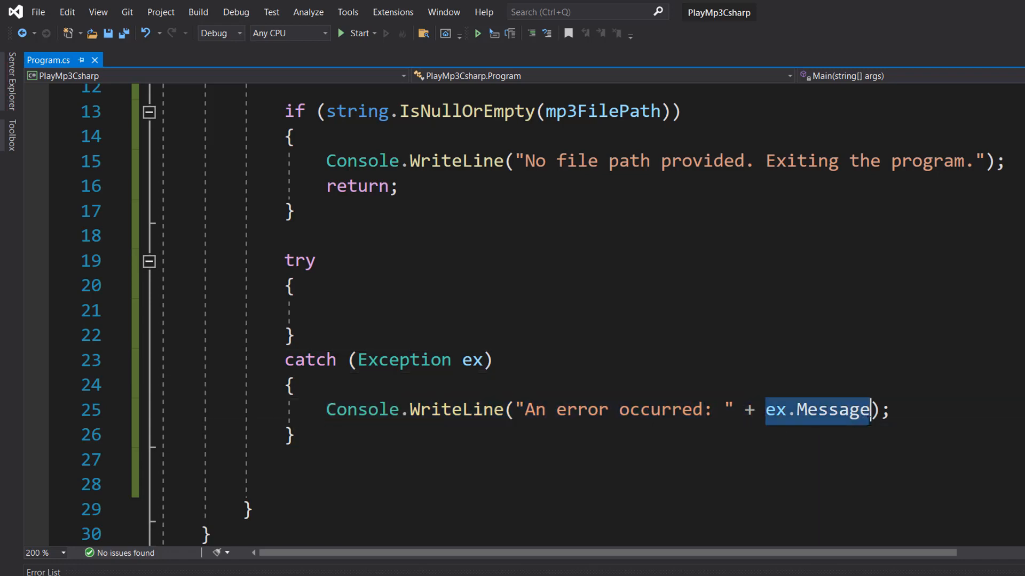
pyautogui.click(327, 310)
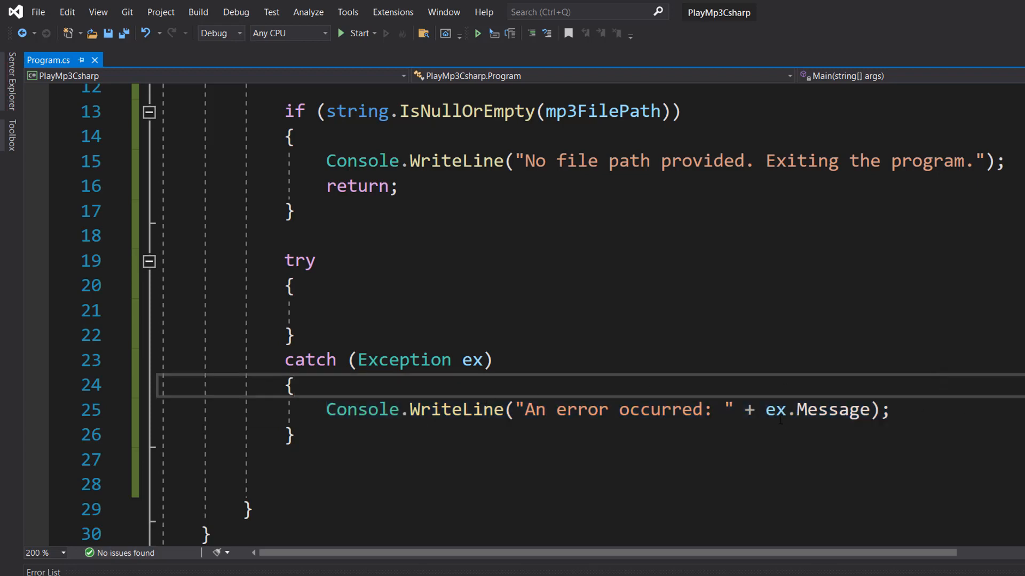
pyautogui.click(284, 460)
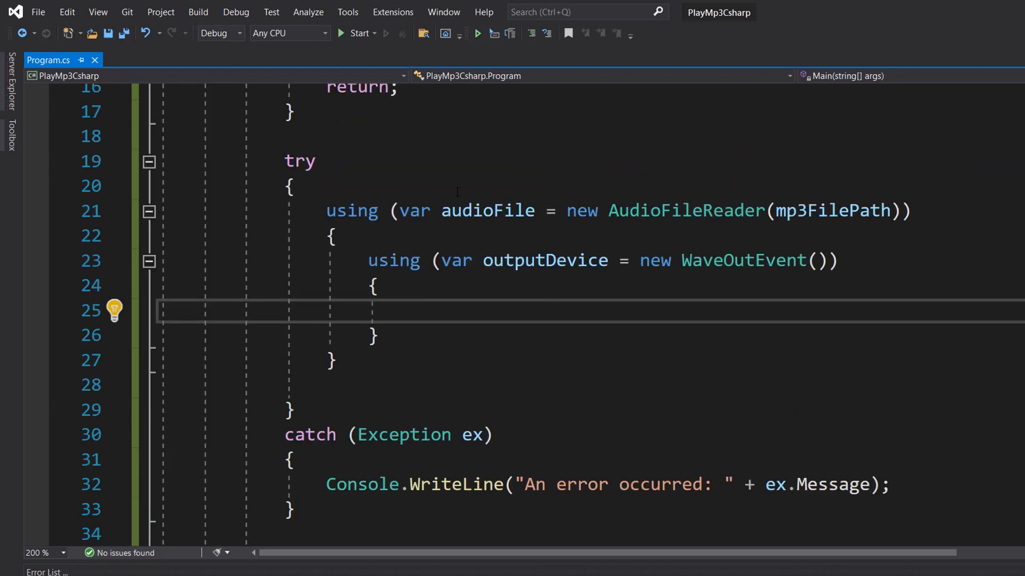
# - Nest using blocks for AudioFileReader(mp3FilePath) and WaveOutEvent inside the try, then play and stop
pyautogui.click(410, 311)
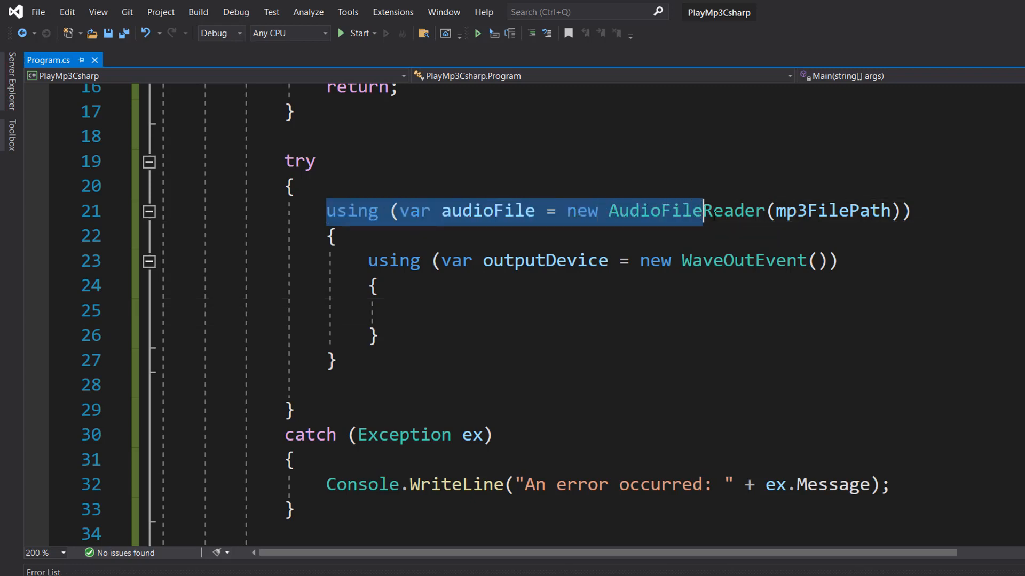
pyautogui.click(336, 235)
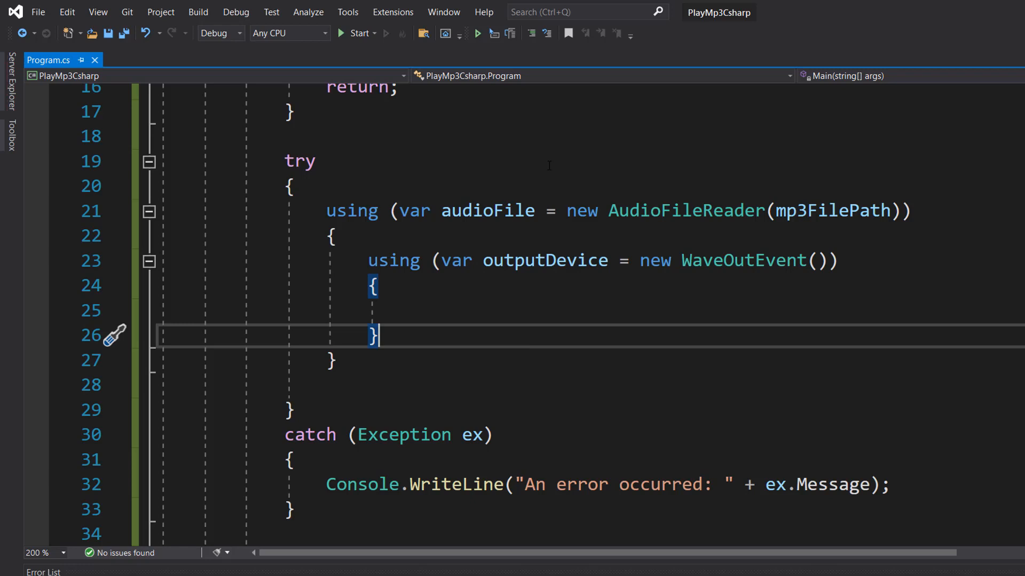
pyautogui.doubleClick(684, 211)
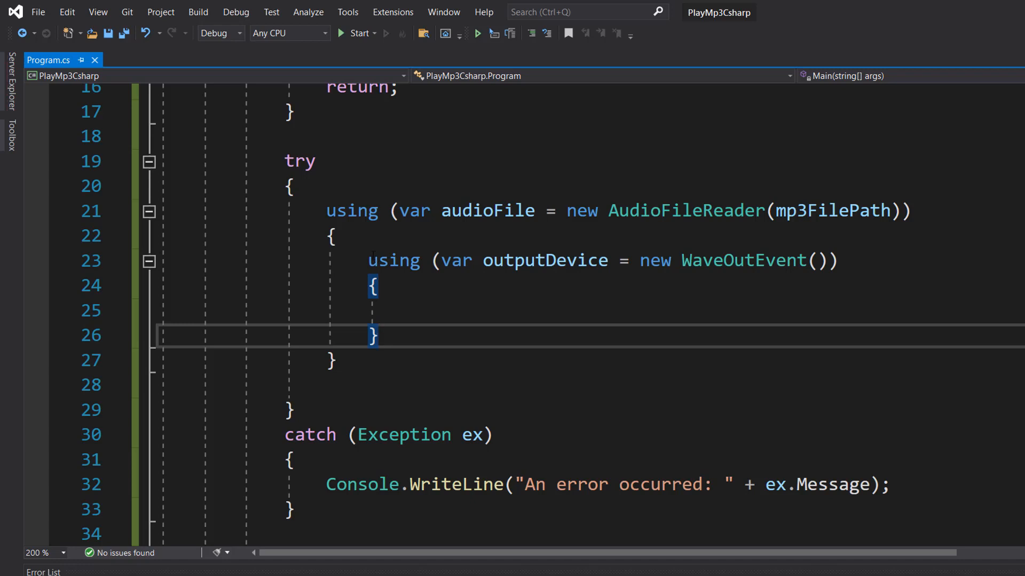
pyautogui.doubleClick(678, 209)
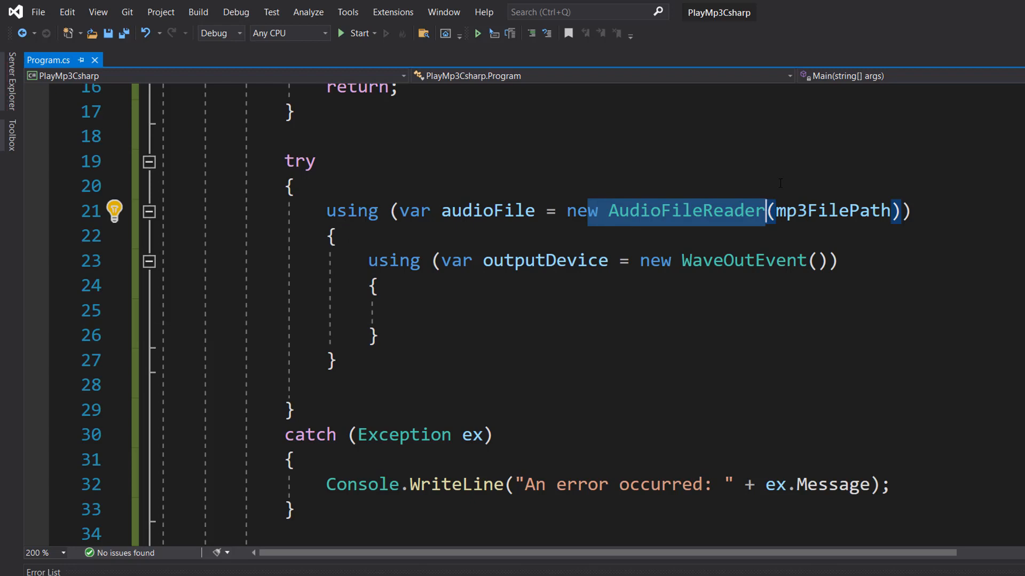
pyautogui.click(683, 260)
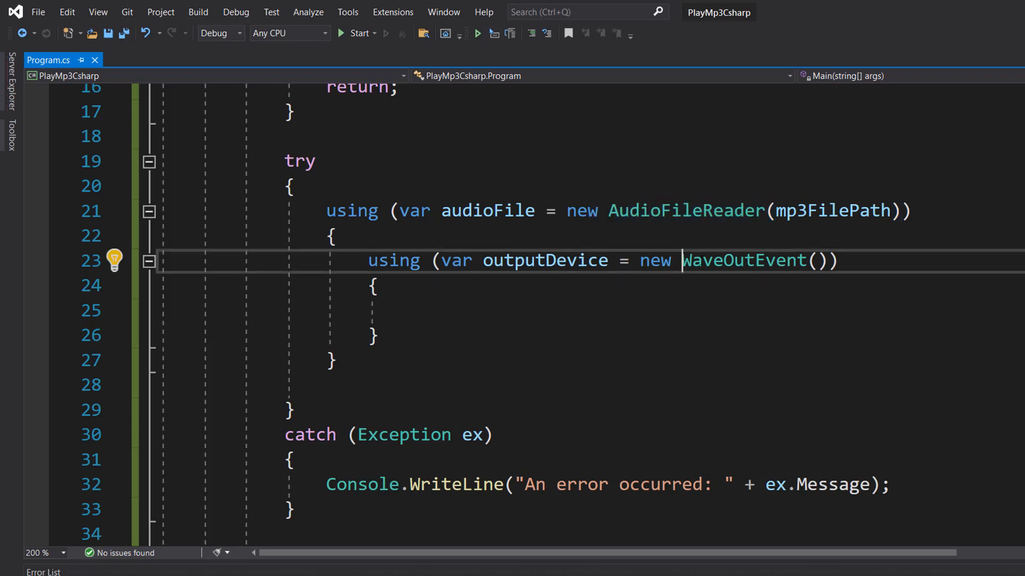
pyautogui.doubleClick(743, 260)
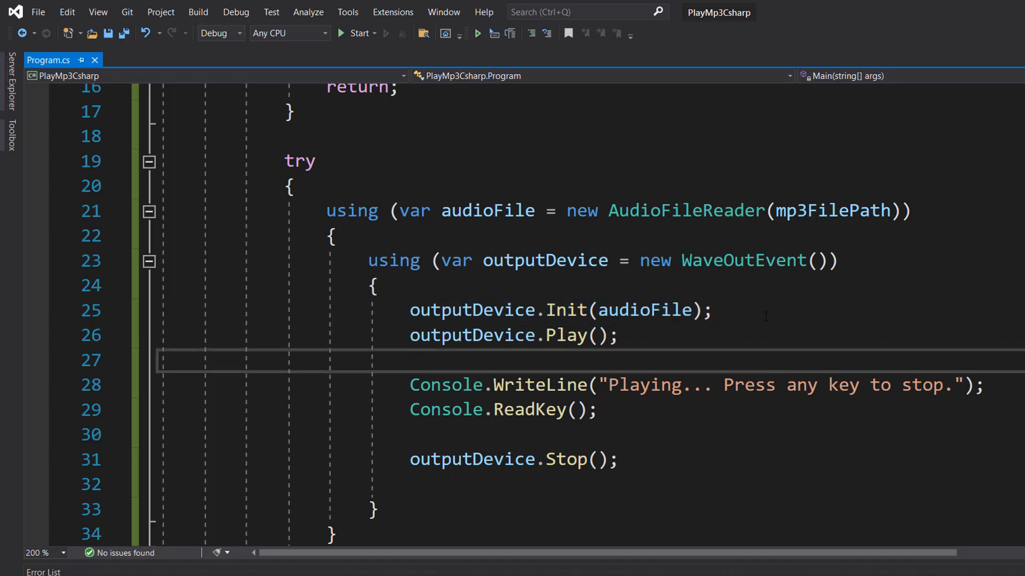
# - Review the audioFile variable's type and the uses of outputDevice in the code
pyautogui.doubleClick(641, 310)
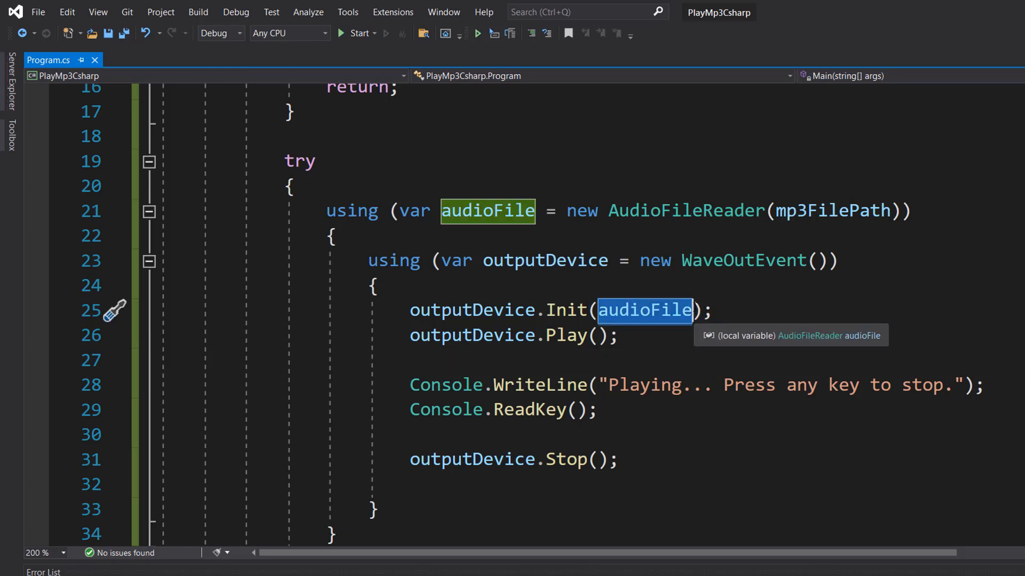
pyautogui.click(510, 335)
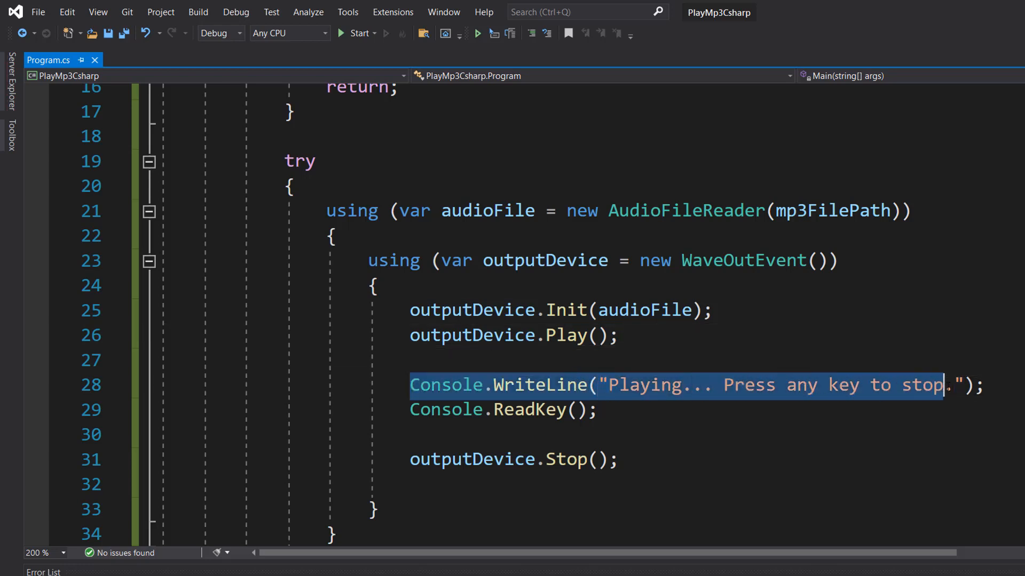
pyautogui.click(499, 410)
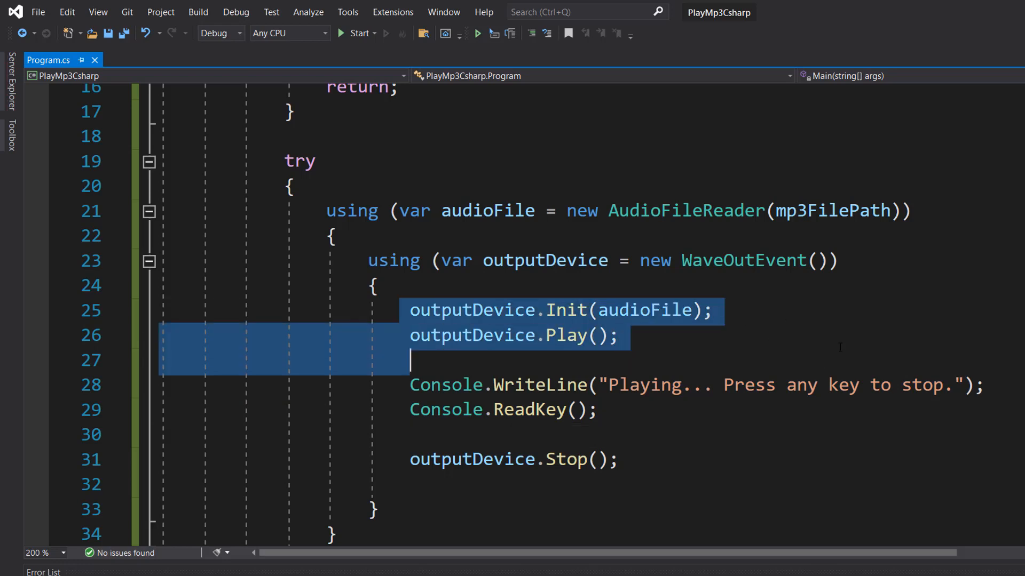
pyautogui.click(596, 410)
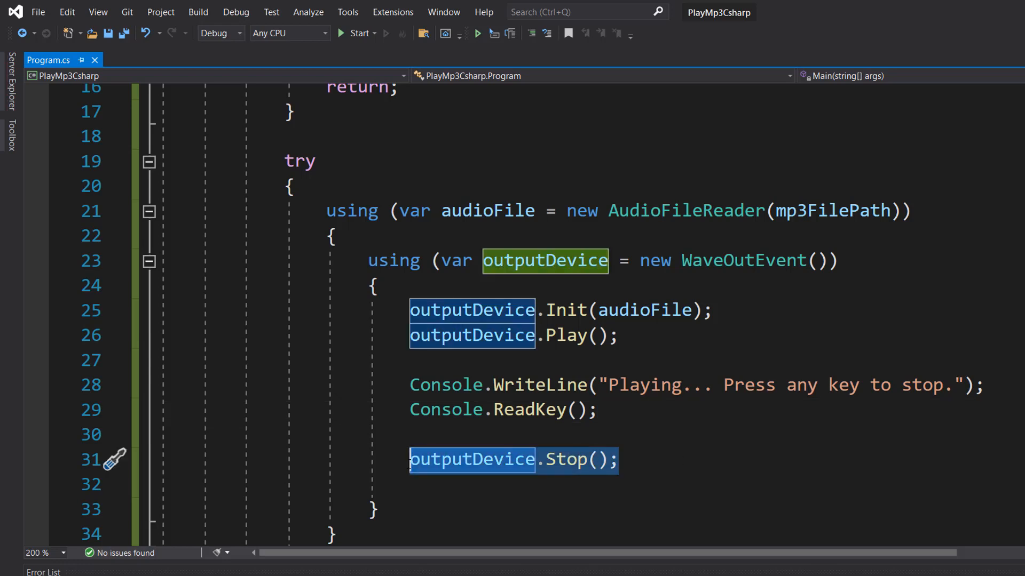
pyautogui.scroll(-3)
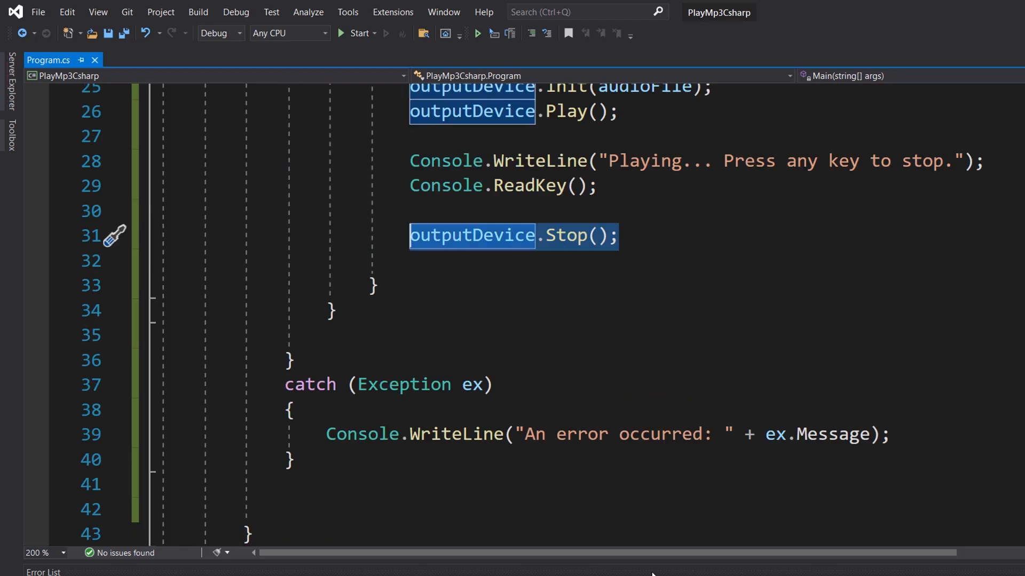
pyautogui.scroll(3)
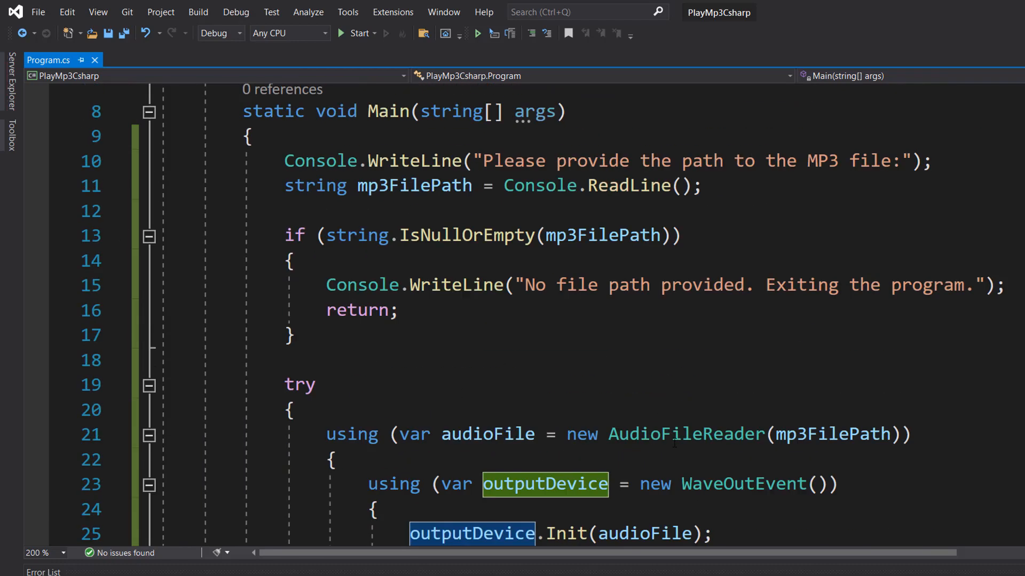
# - Open the PlayMp3Csharp project folder in File Explorer
pyautogui.click(288, 335)
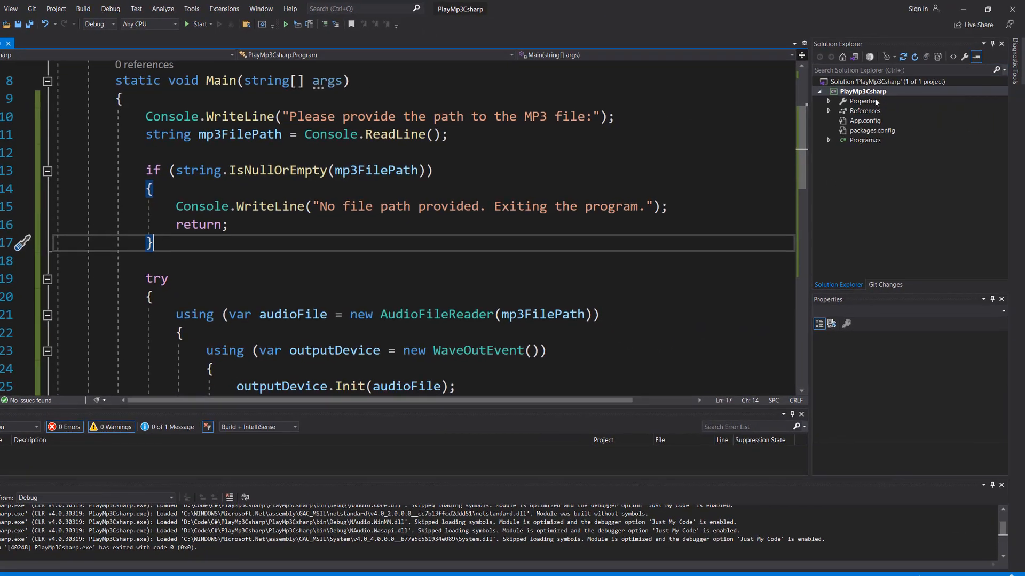
pyautogui.rightClick(861, 91)
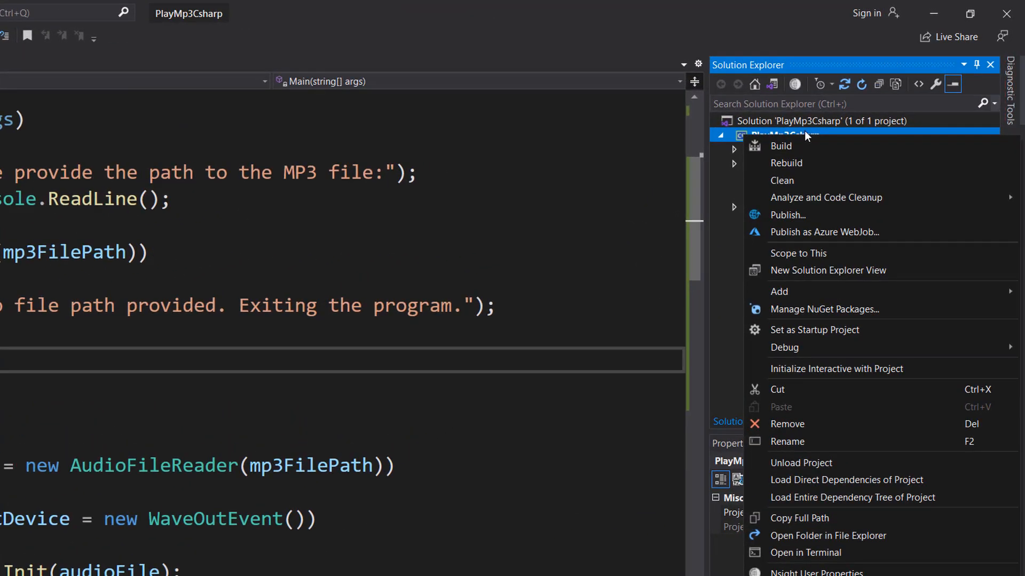
pyautogui.moveTo(864, 550)
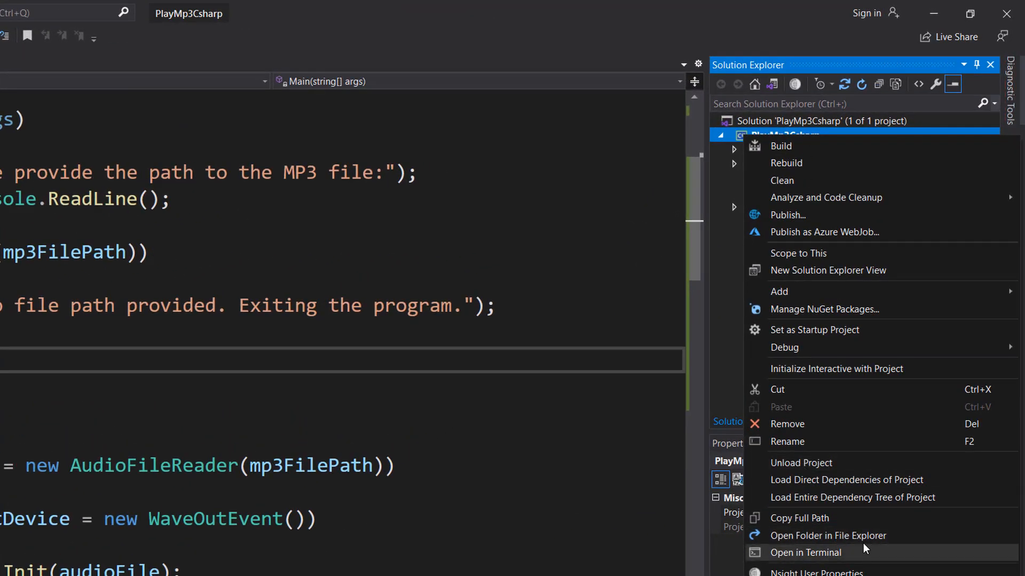
pyautogui.click(827, 535)
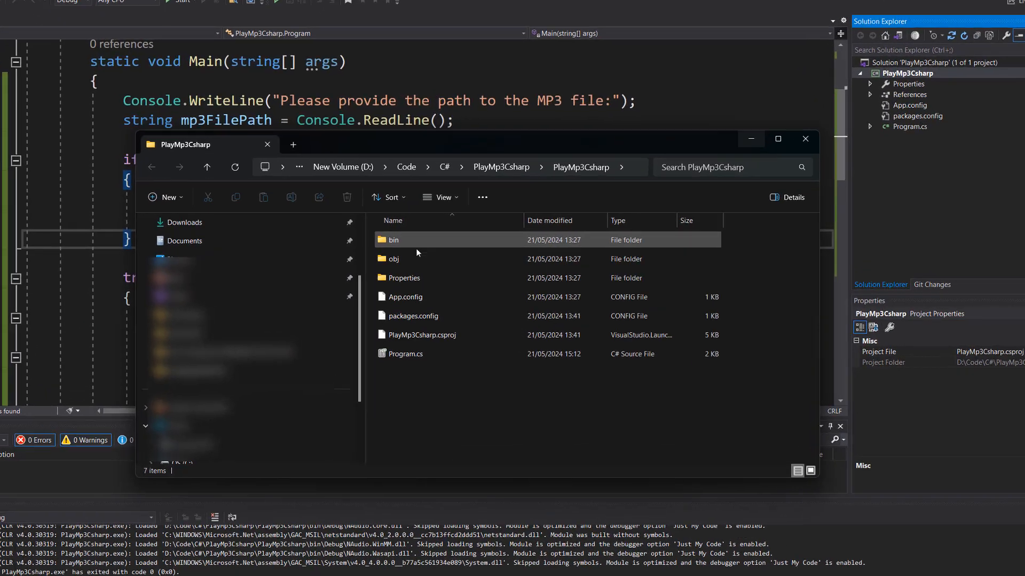
# - Browse bin\Debug to confirm megalovania.mp3 sits beside PlayMp3Csharp.exe, then return to Visual Studio
pyautogui.doubleClick(394, 239)
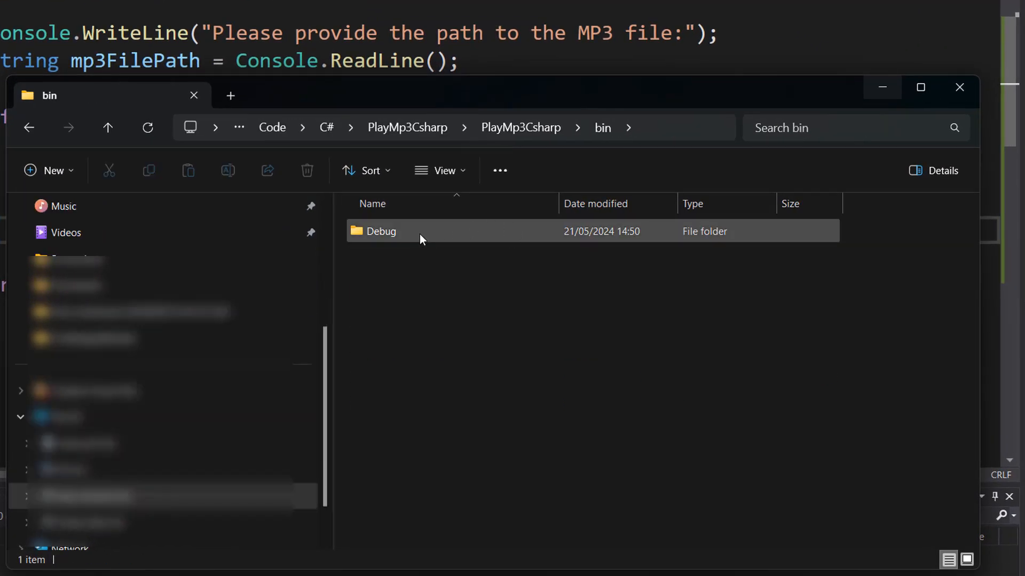
pyautogui.doubleClick(380, 231)
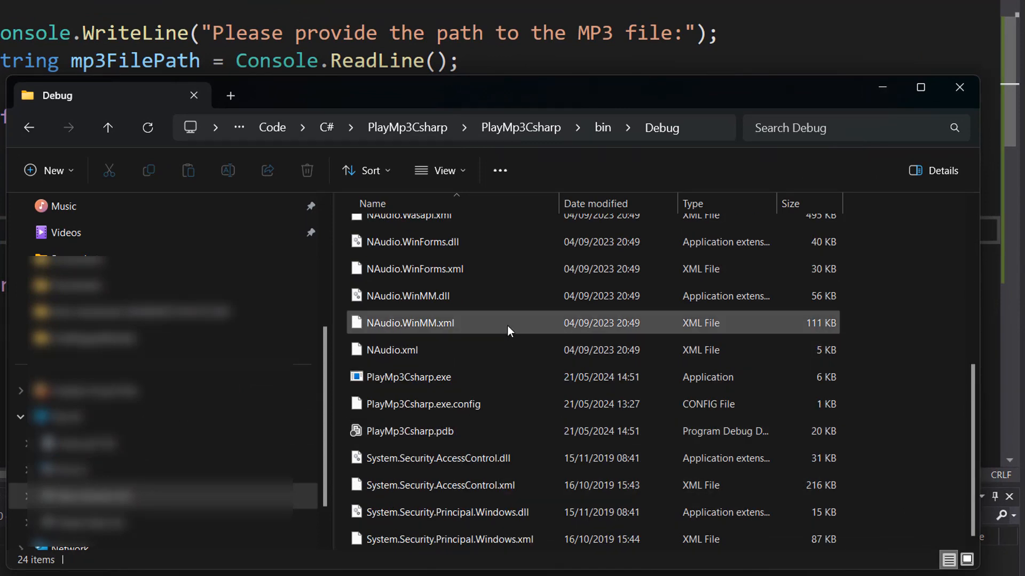
pyautogui.scroll(3)
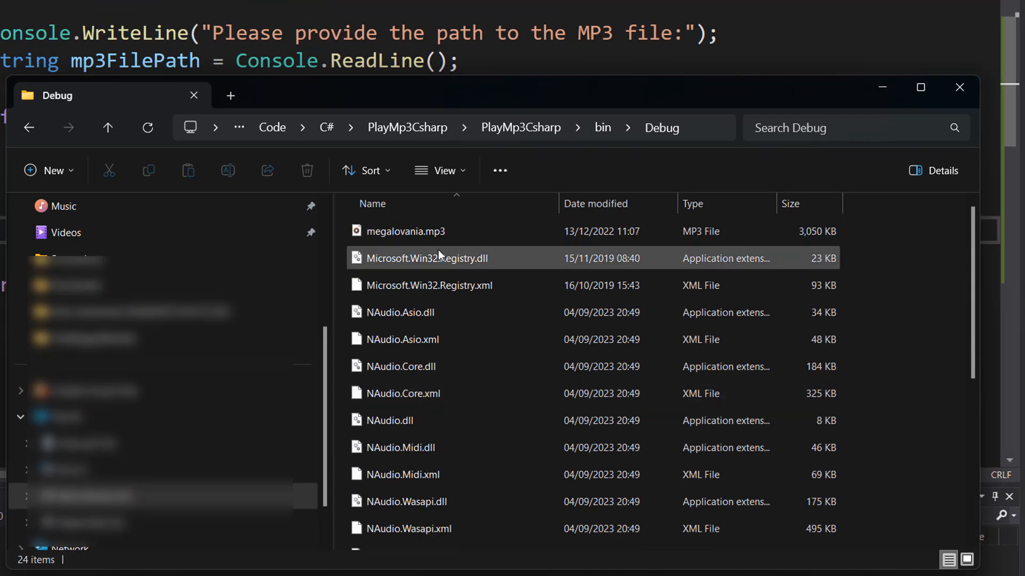
pyautogui.scroll(-3)
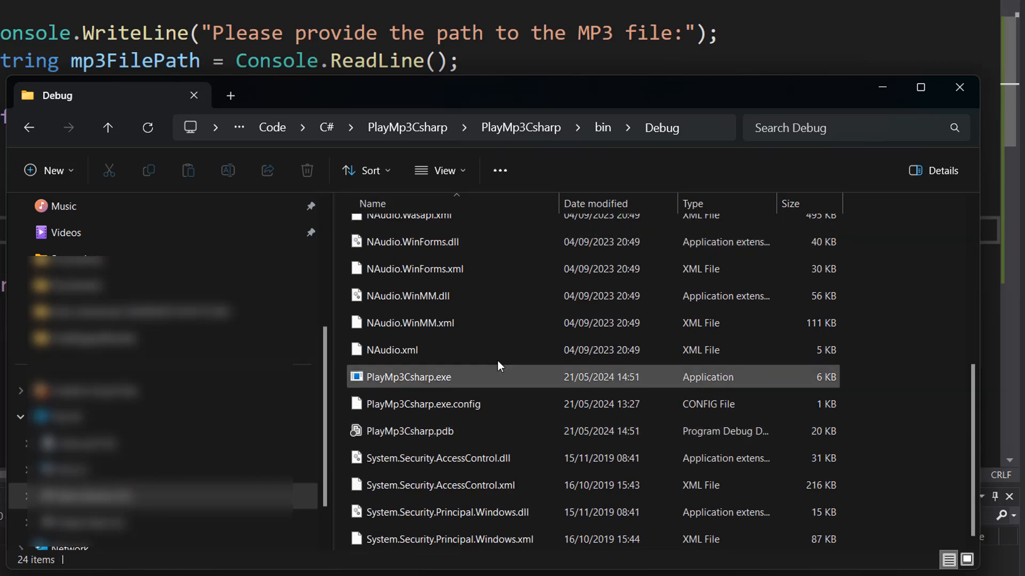
pyautogui.scroll(3)
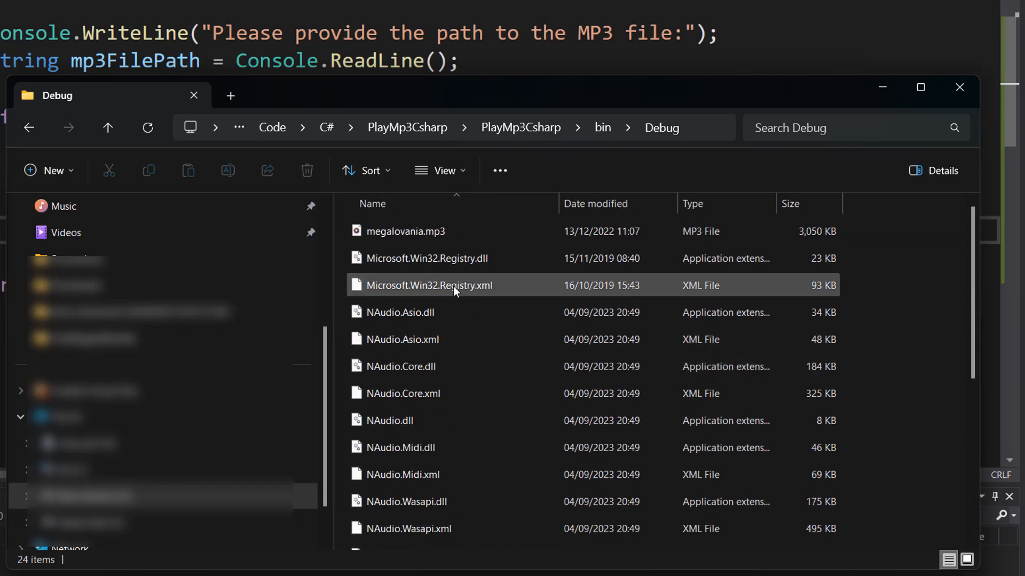
pyautogui.click(405, 231)
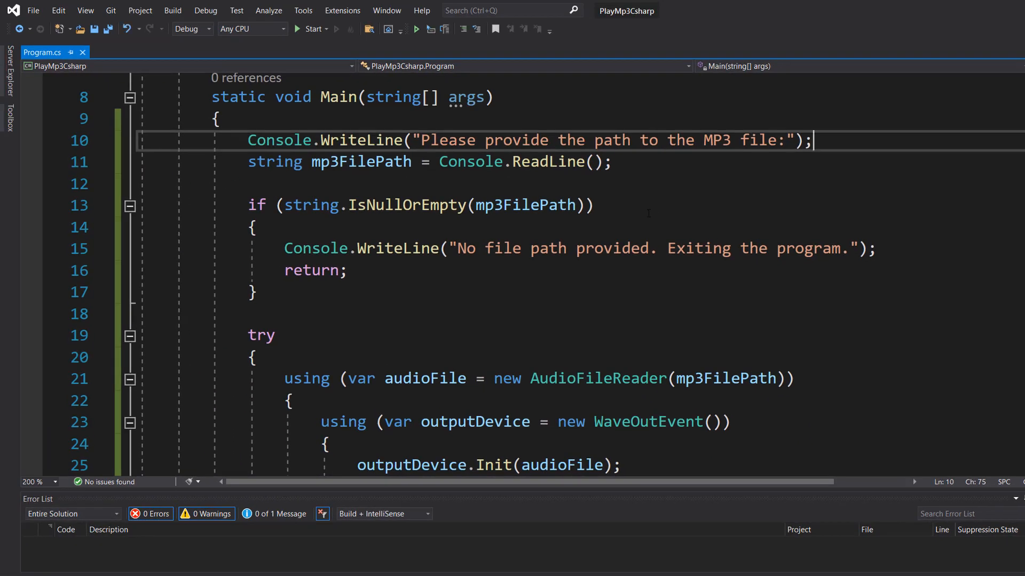
pyautogui.moveTo(310, 29)
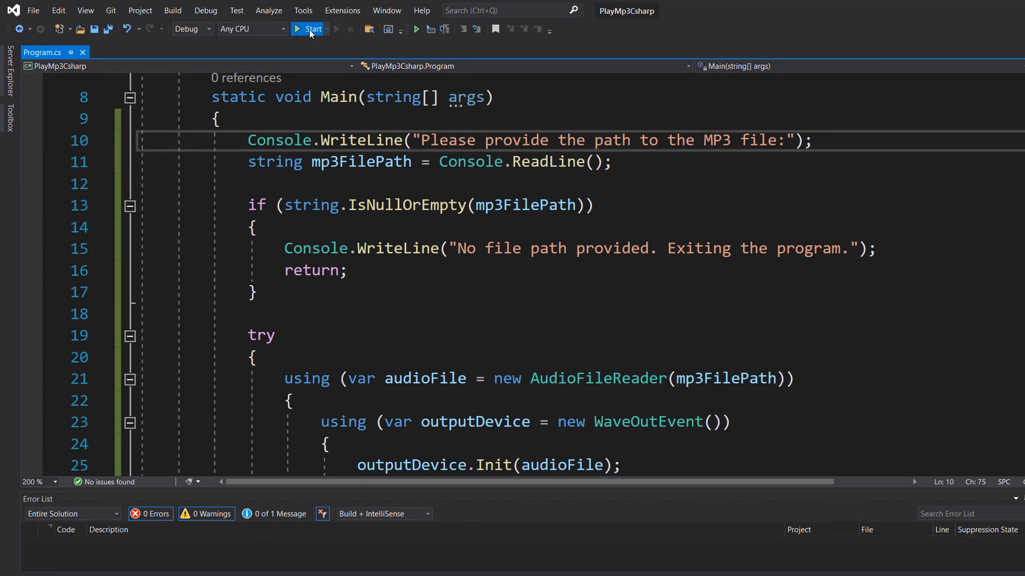
# - Start the app and enter megalovania.mp3 at the console's path prompt
pyautogui.click(308, 28)
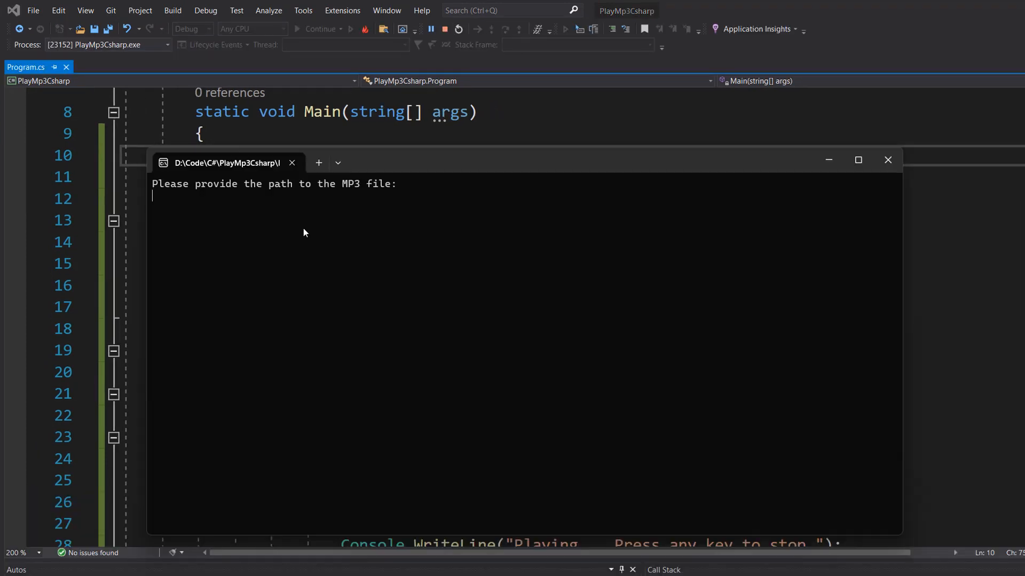
pyautogui.moveTo(326, 204)
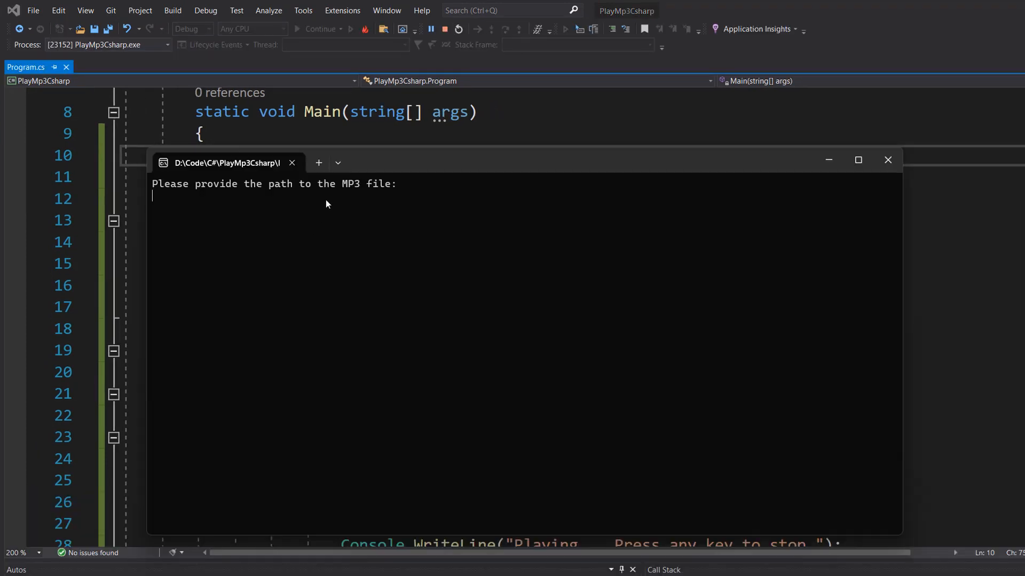
pyautogui.write('megalovania.mp3')
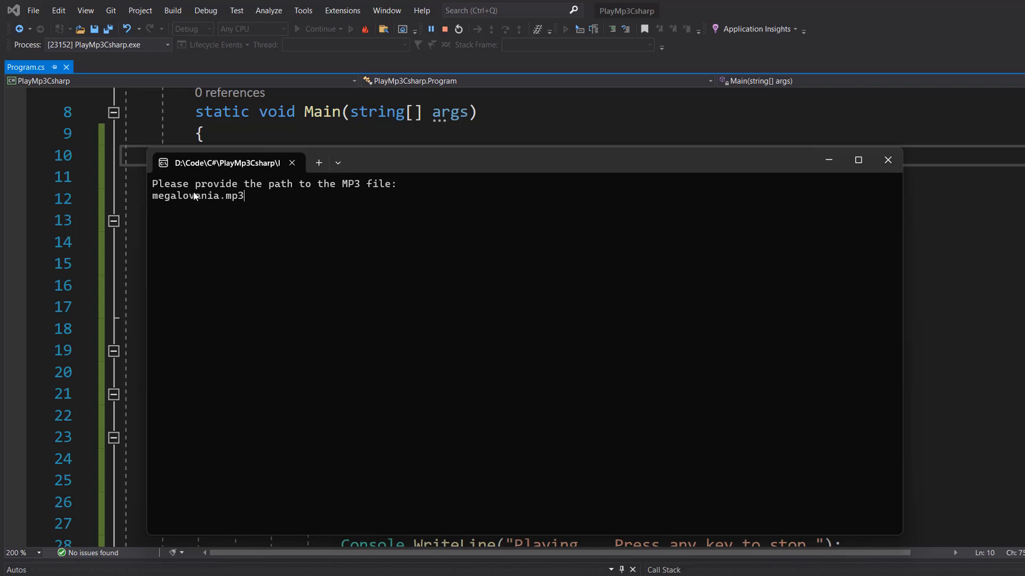
pyautogui.moveTo(511, 206)
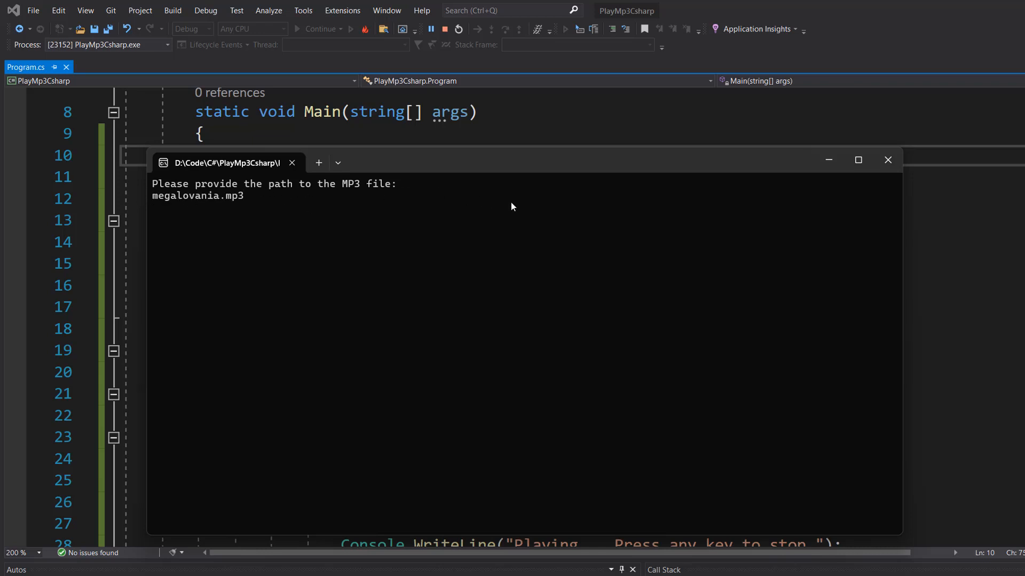